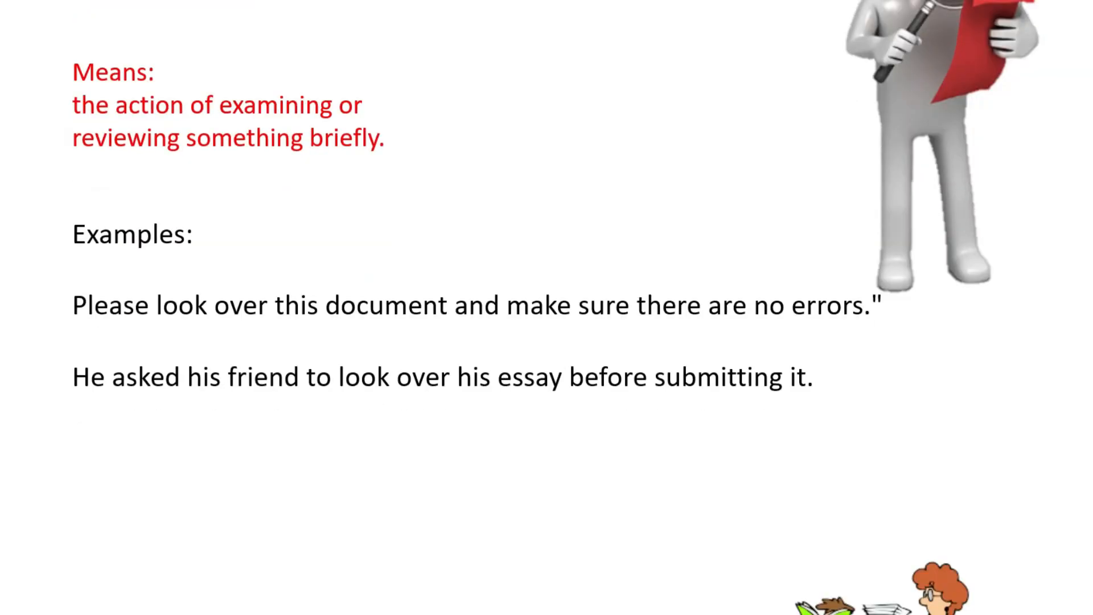
{"action": "key", "text": "Right"}
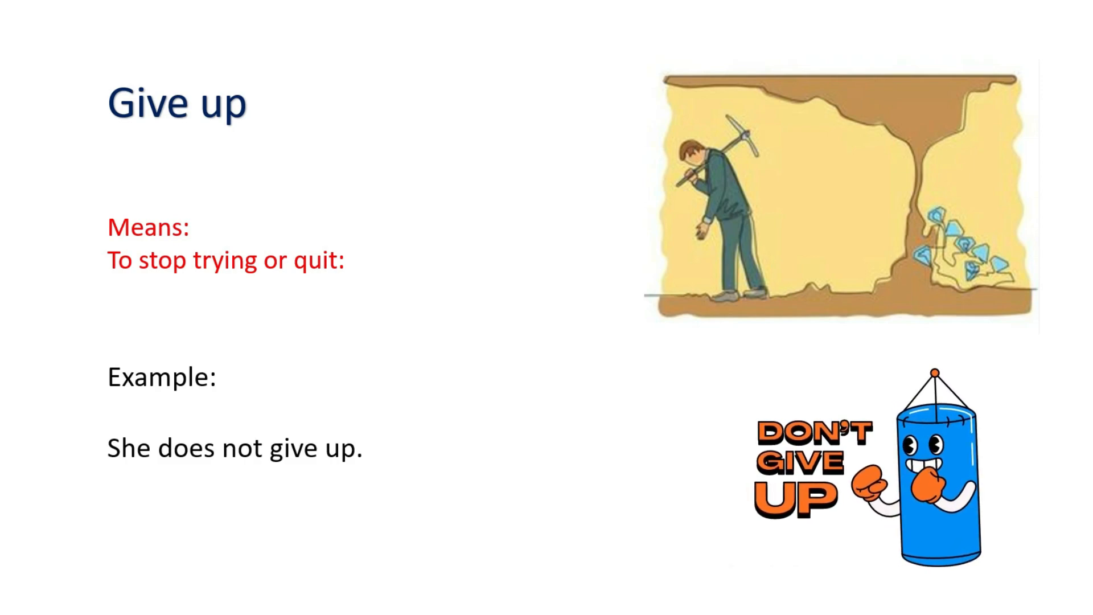
{"action": "type", "text": "he decided to give up on learning the guitar."}
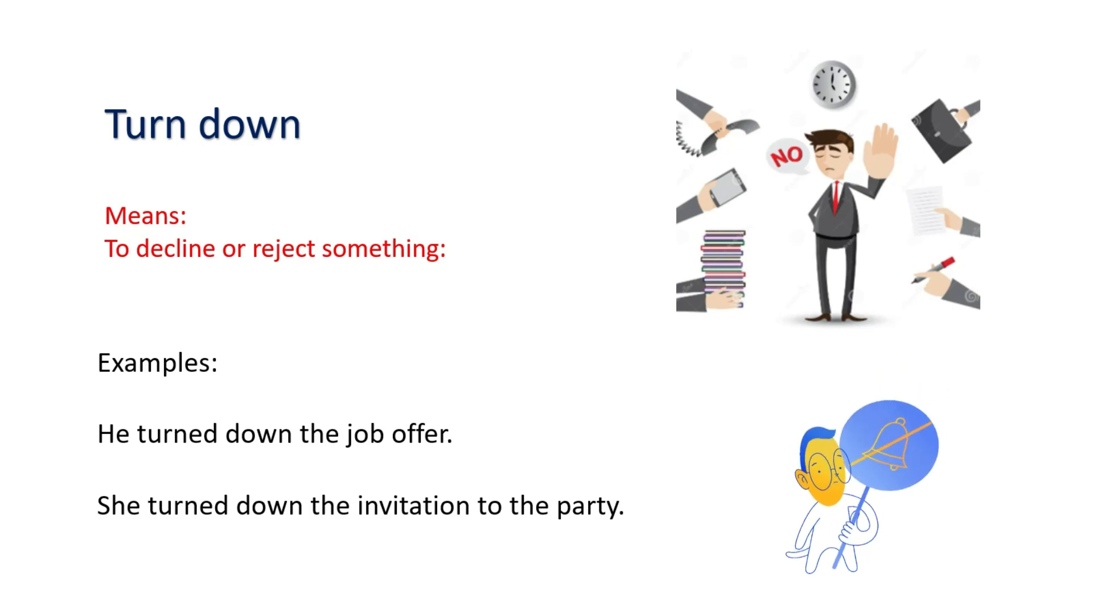
{"action": "scroll", "scroll_direction": "down", "scroll_amount": 3}
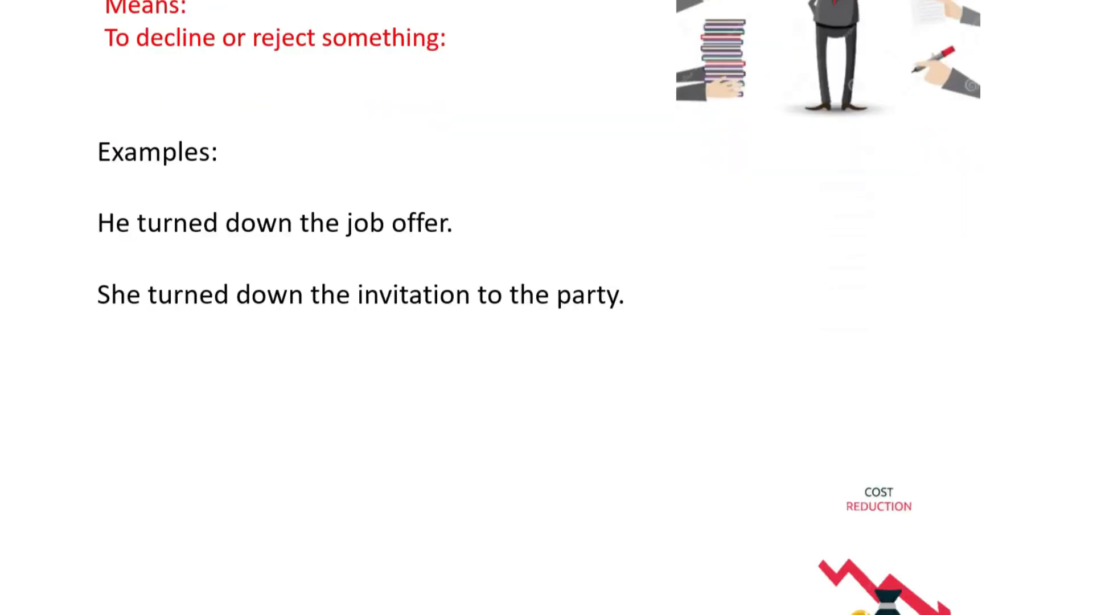